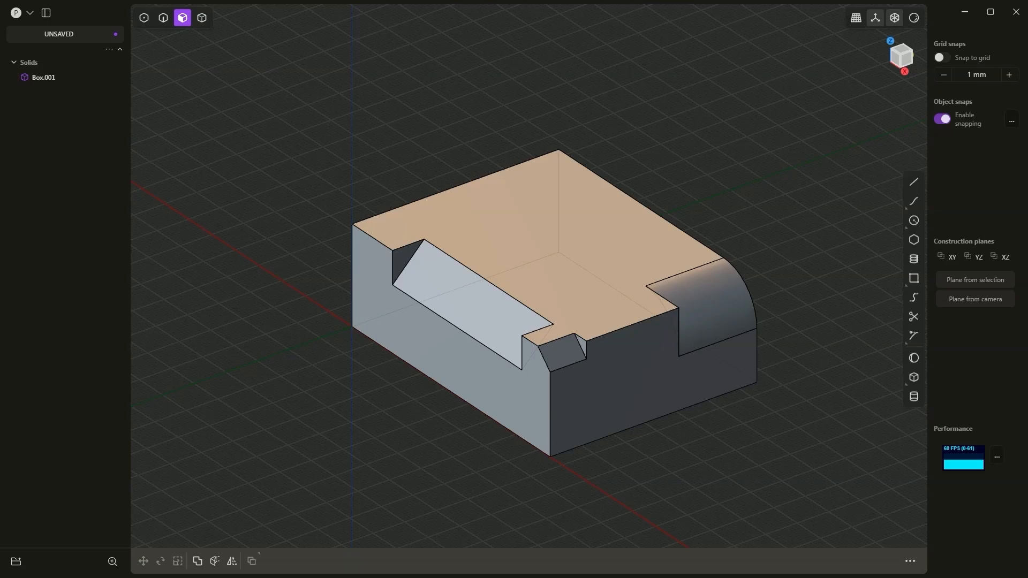
Step: Create a box solid about 123.61 × 108.79 × 49.94 mm and confirm it
{"action": "left_click", "coordinate": [43, 77]}
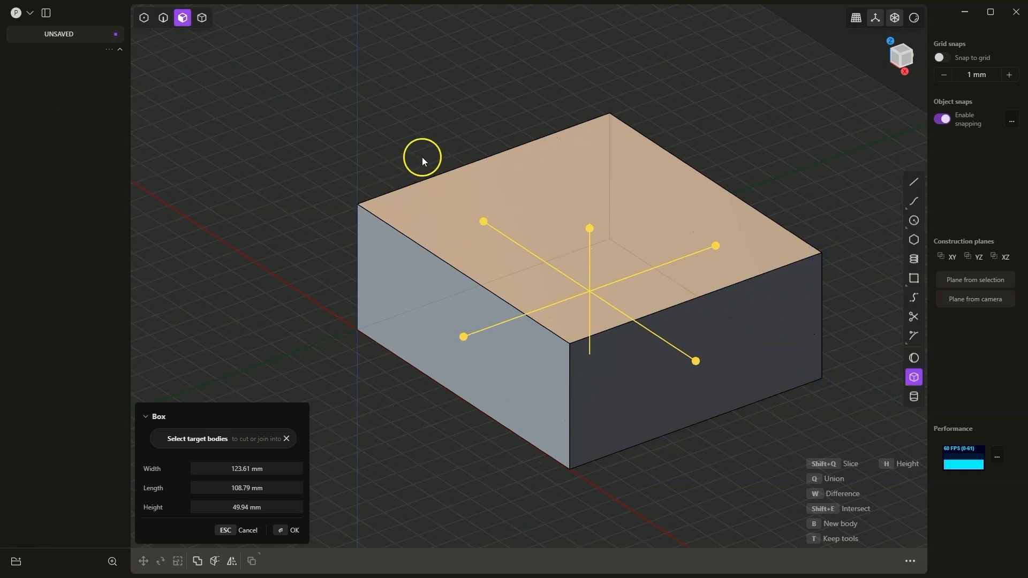
{"action": "left_click", "coordinate": [294, 530]}
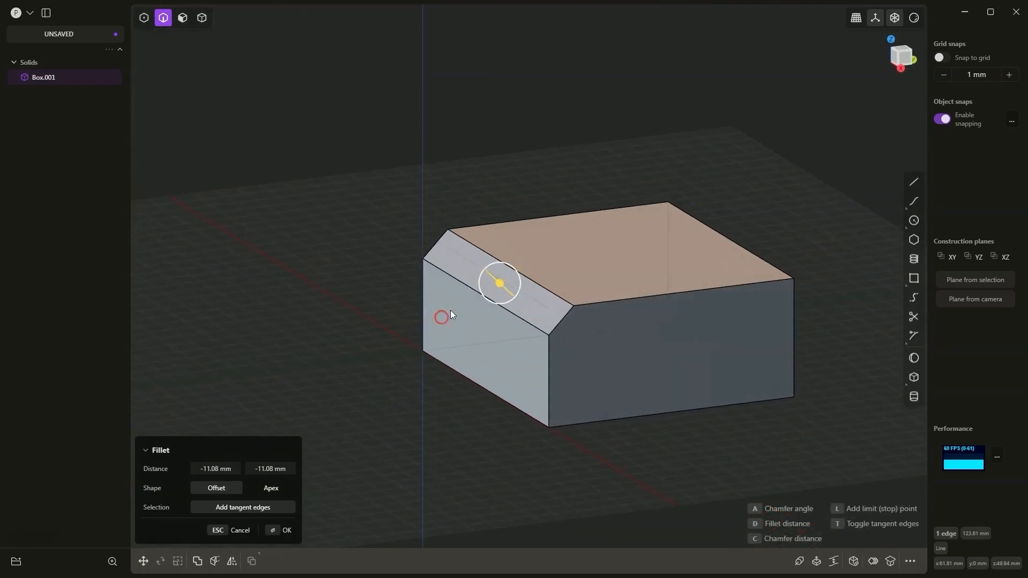
{"action": "mouse_move", "coordinate": [474, 271]}
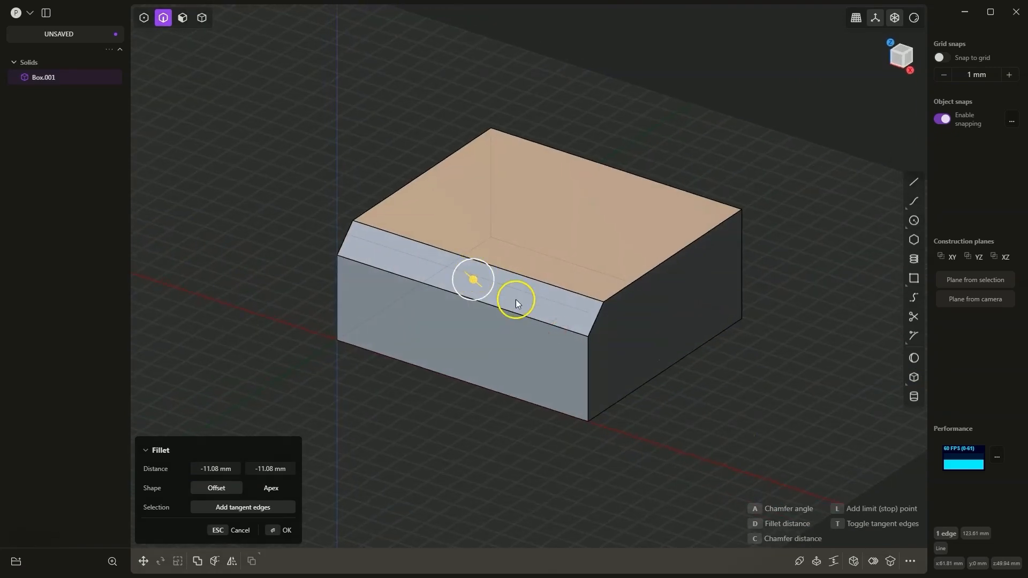
{"action": "mouse_move", "coordinate": [859, 516]}
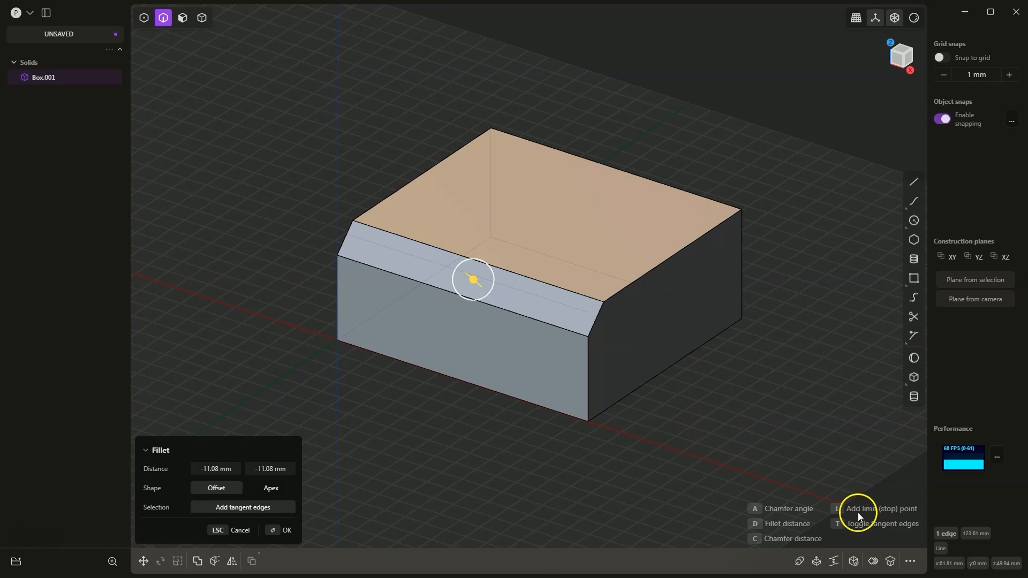
{"action": "mouse_move", "coordinate": [885, 516]}
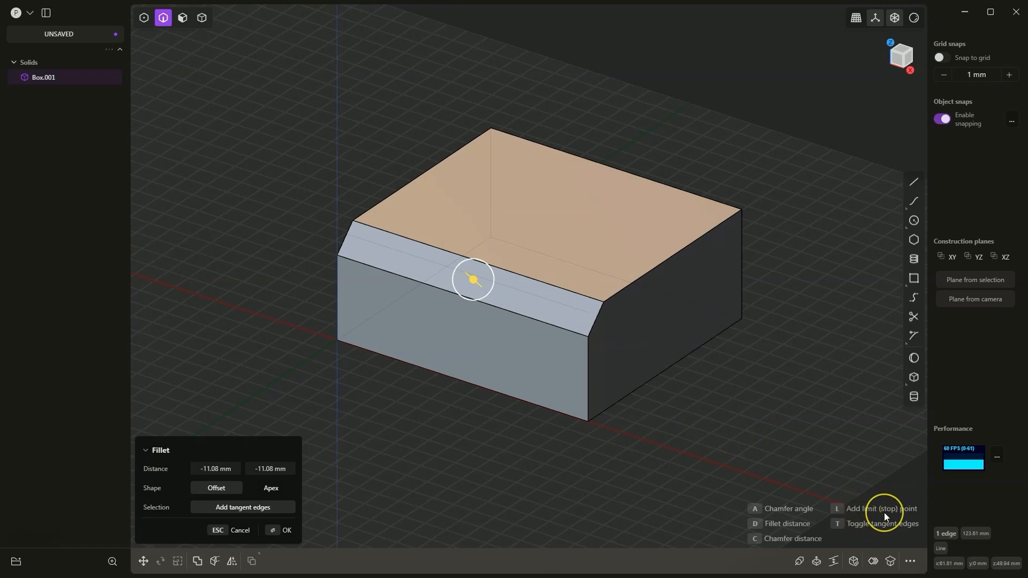
{"action": "mouse_move", "coordinate": [883, 513]}
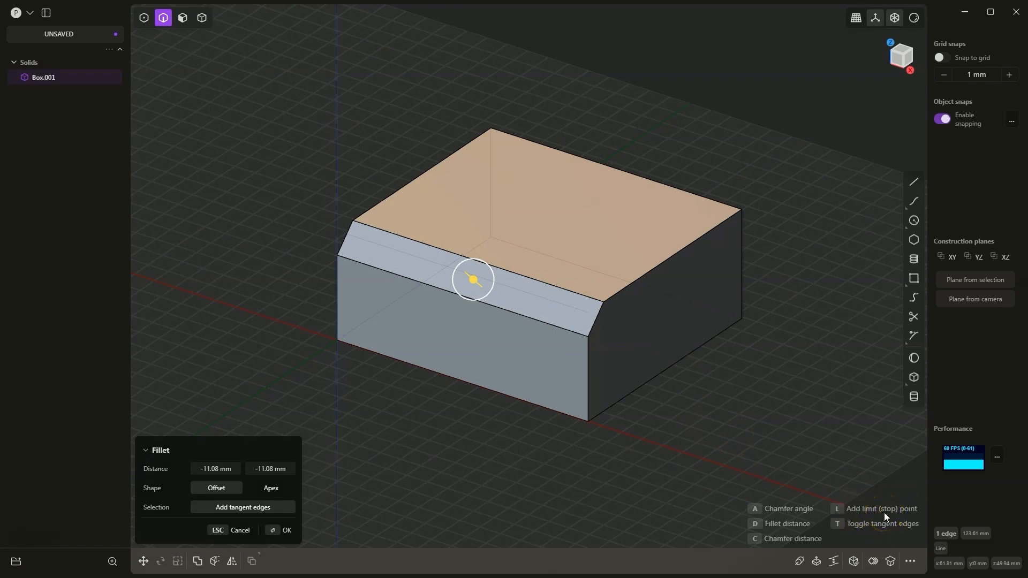
{"action": "mouse_move", "coordinate": [527, 292]}
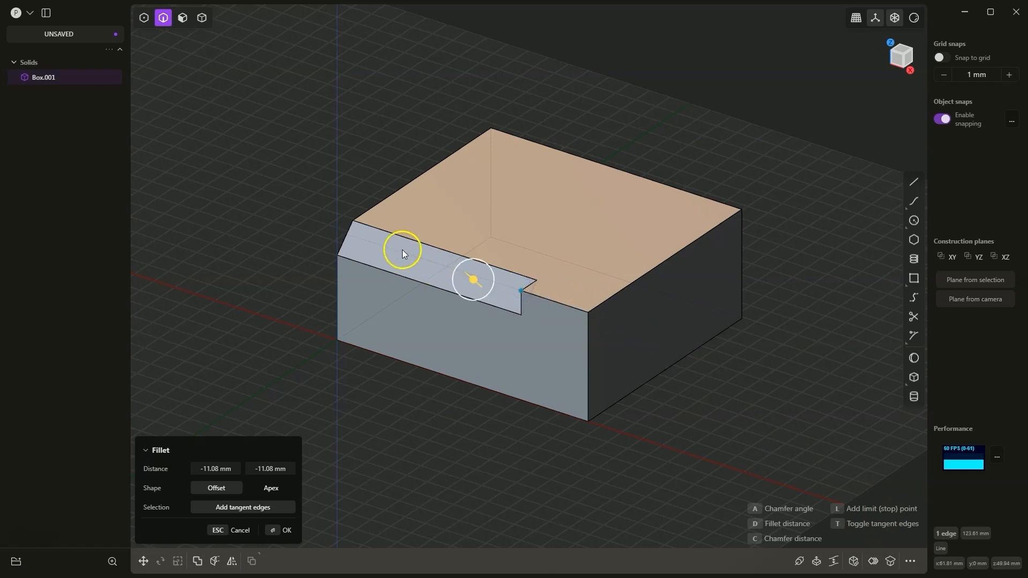
{"action": "mouse_move", "coordinate": [429, 263]}
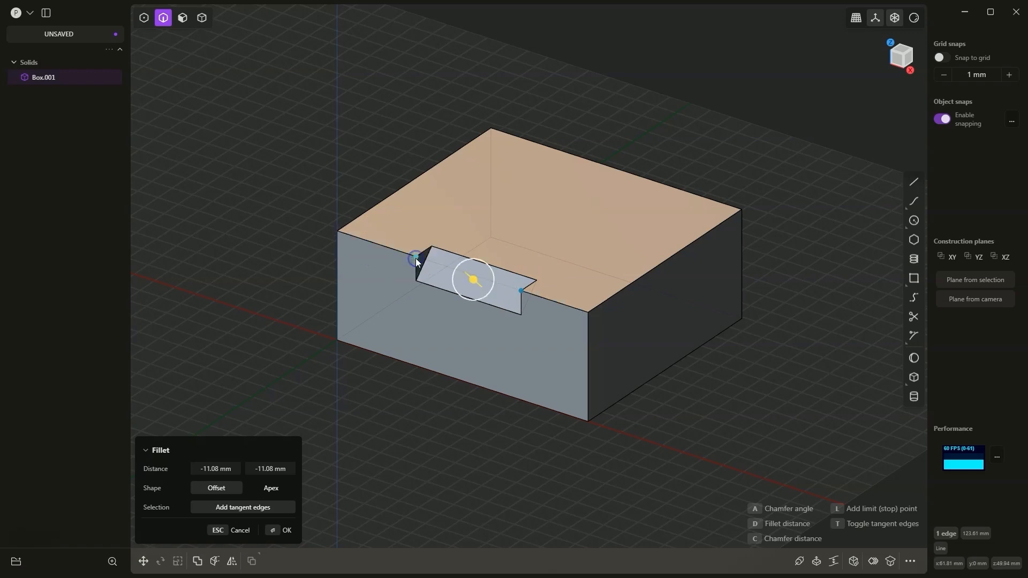
{"action": "mouse_move", "coordinate": [444, 268]}
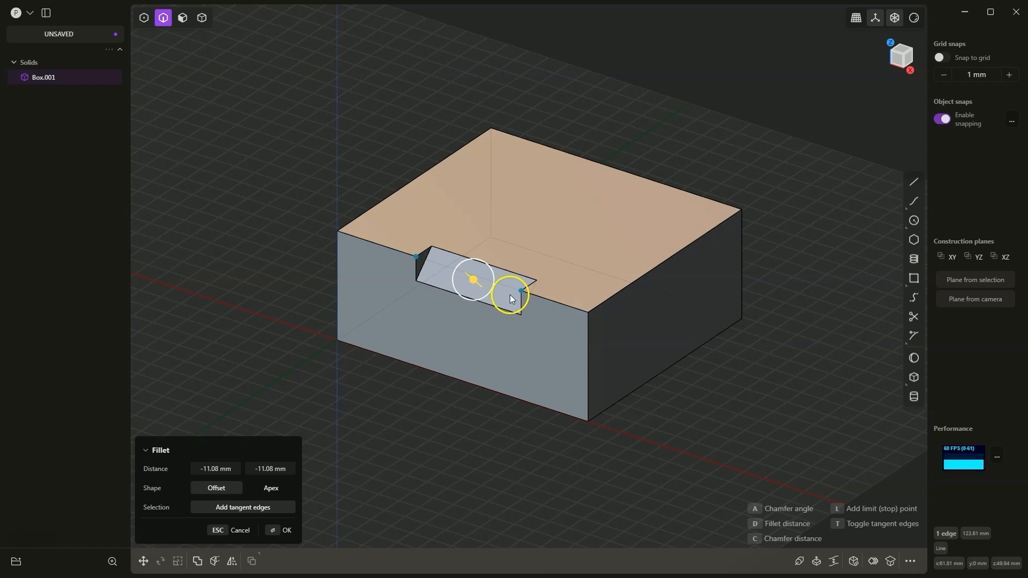
Step: Apply the -11.08 mm Offset chamfer between the two stop points on the front top edge
{"action": "left_click", "coordinate": [287, 530]}
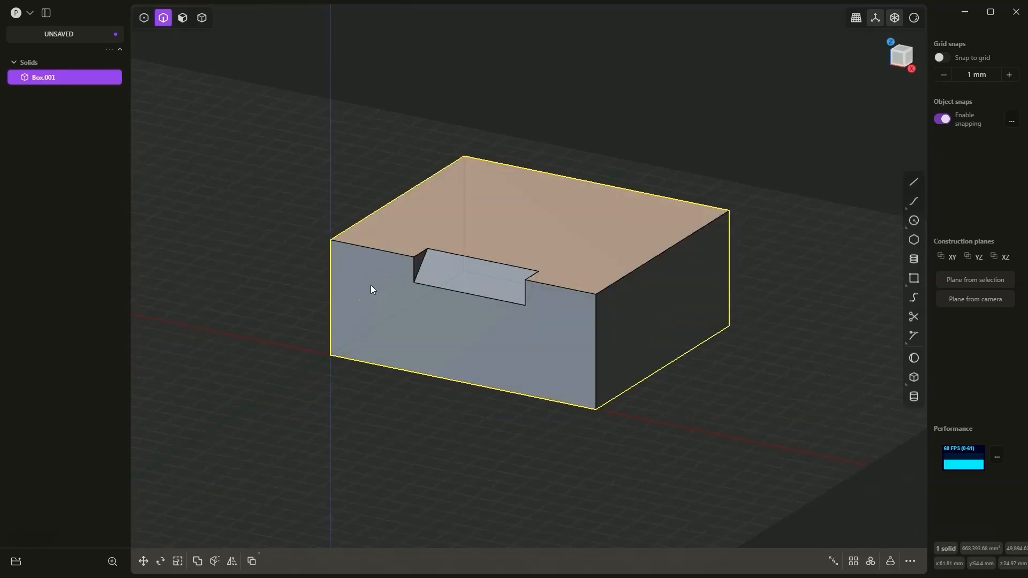
Step: Fillet the right top edge at 10 mm Conic, limited to its middle stretch by stop points
{"action": "left_click", "coordinate": [469, 347]}
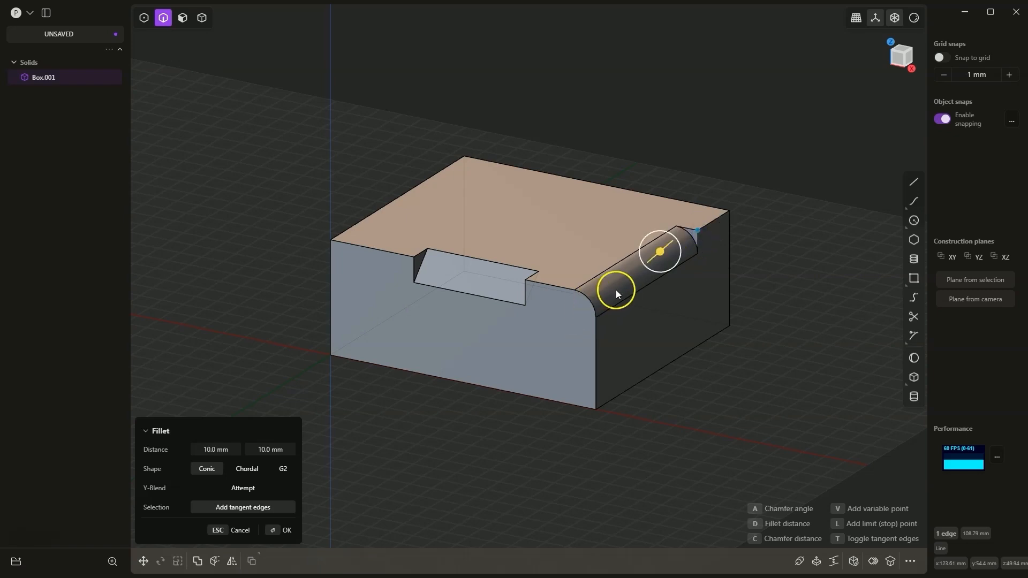
{"action": "mouse_move", "coordinate": [630, 278]}
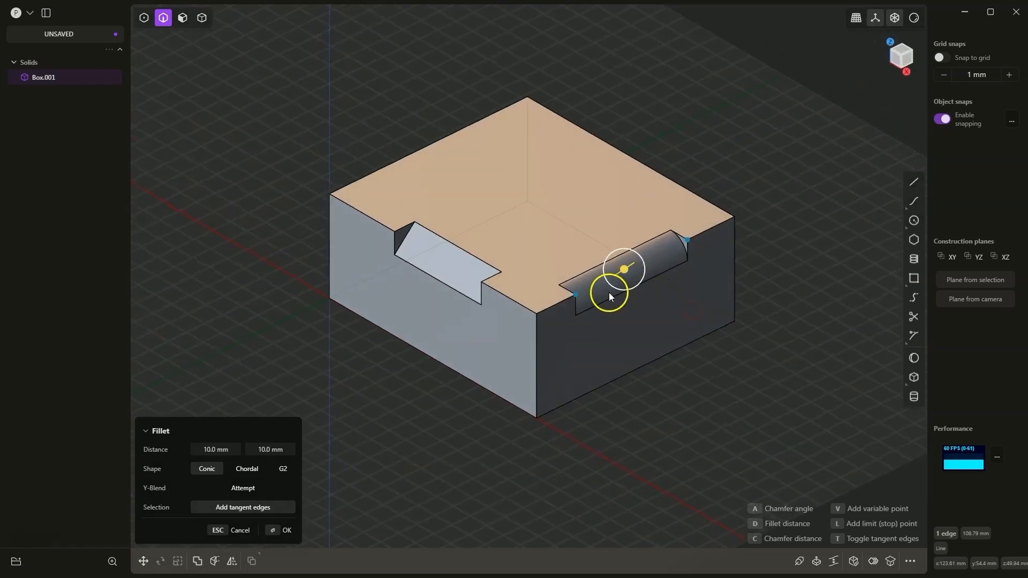
{"action": "left_click", "coordinate": [286, 530]}
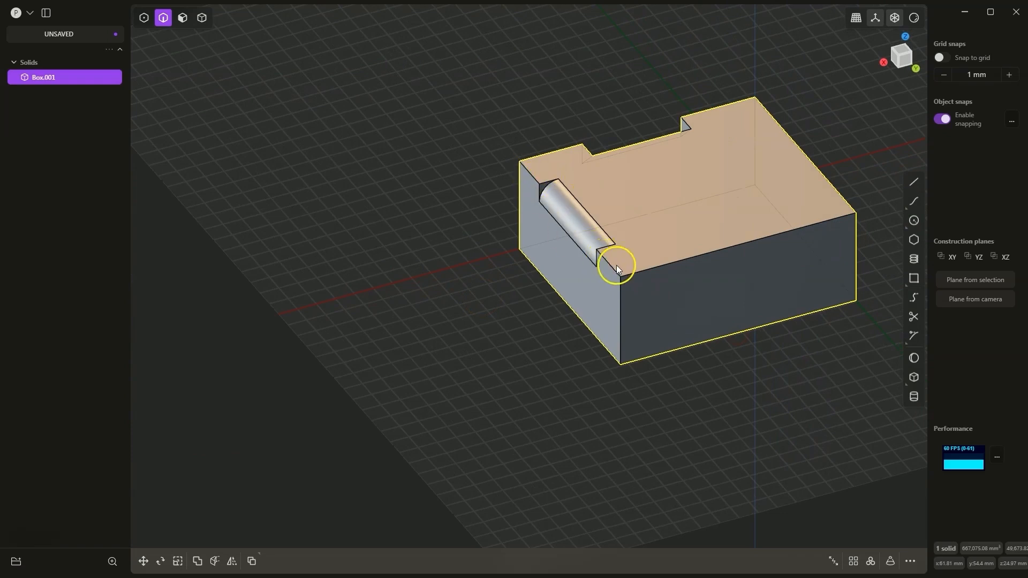
{"action": "mouse_move", "coordinate": [676, 274]}
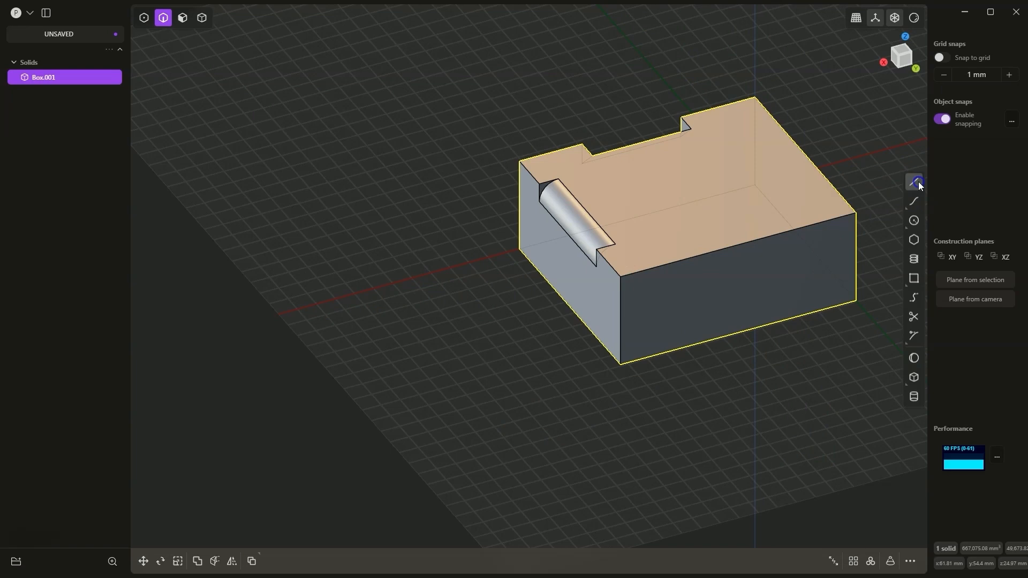
Step: Draw Line.001 and Line.002 along the top edges as stop-position guides
{"action": "left_click", "coordinate": [913, 182]}
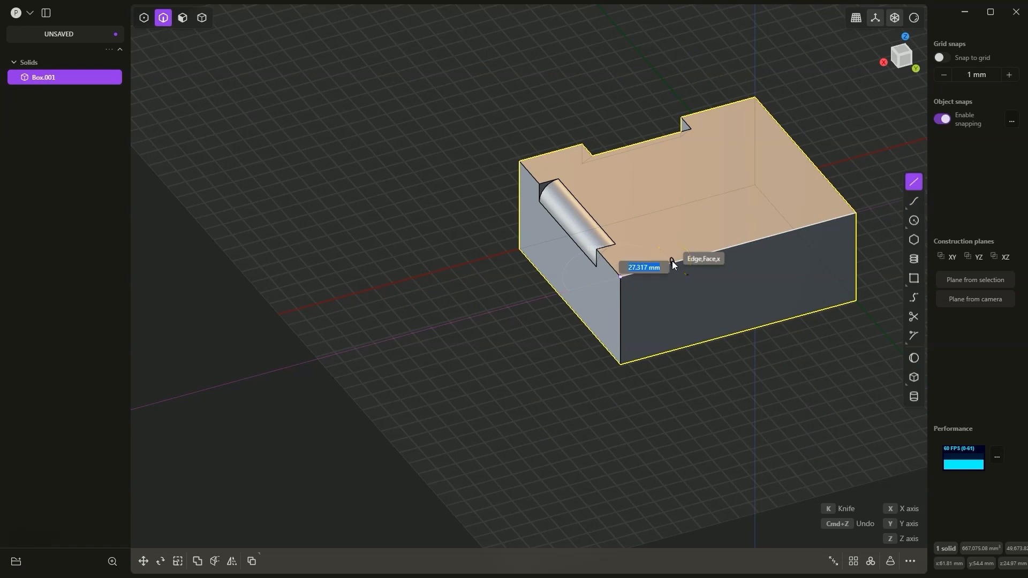
{"action": "left_click", "coordinate": [670, 264]}
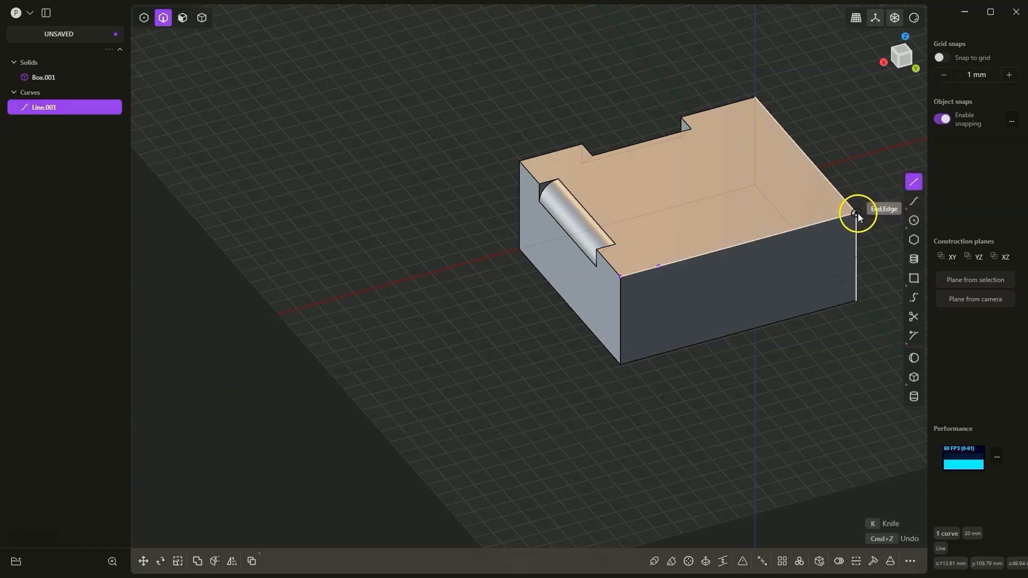
{"action": "mouse_move", "coordinate": [816, 228]}
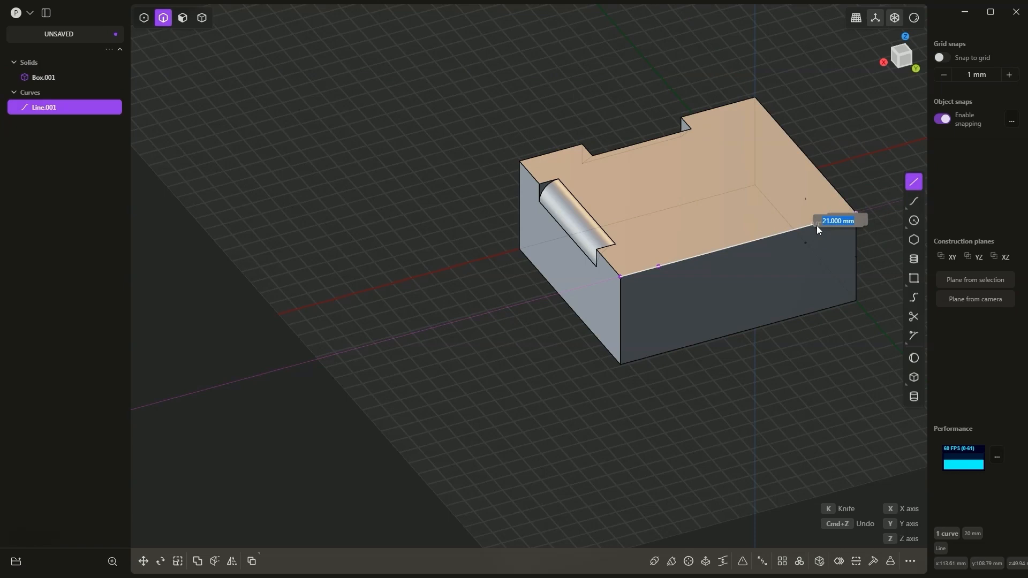
{"action": "left_click", "coordinate": [815, 222]}
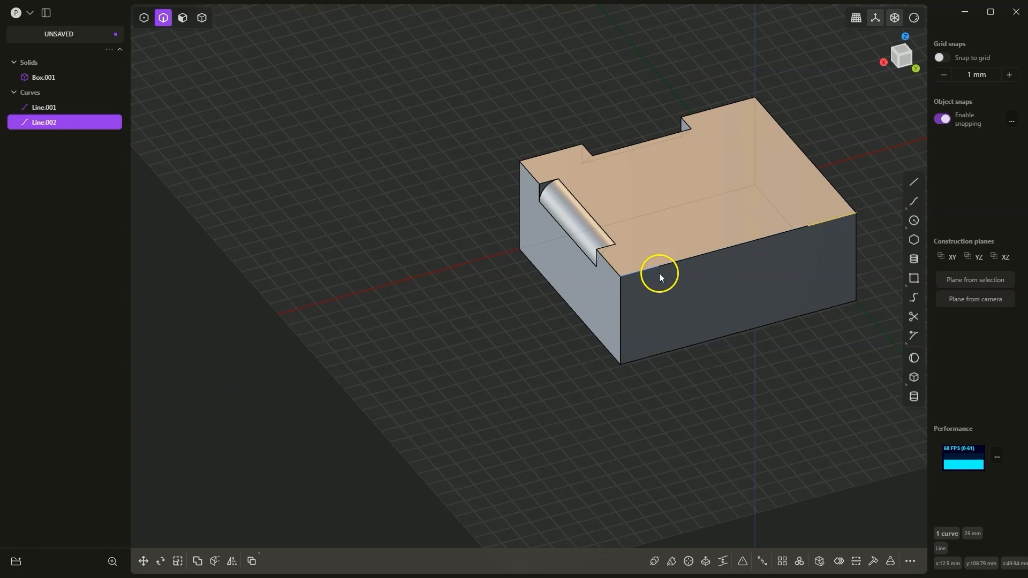
{"action": "mouse_move", "coordinate": [769, 237]}
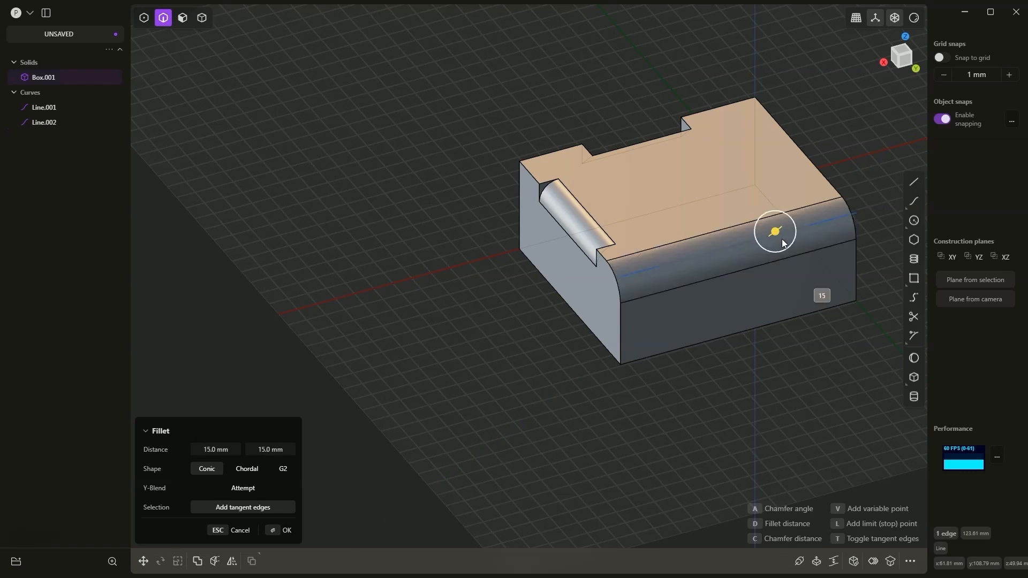
{"action": "mouse_move", "coordinate": [824, 224]}
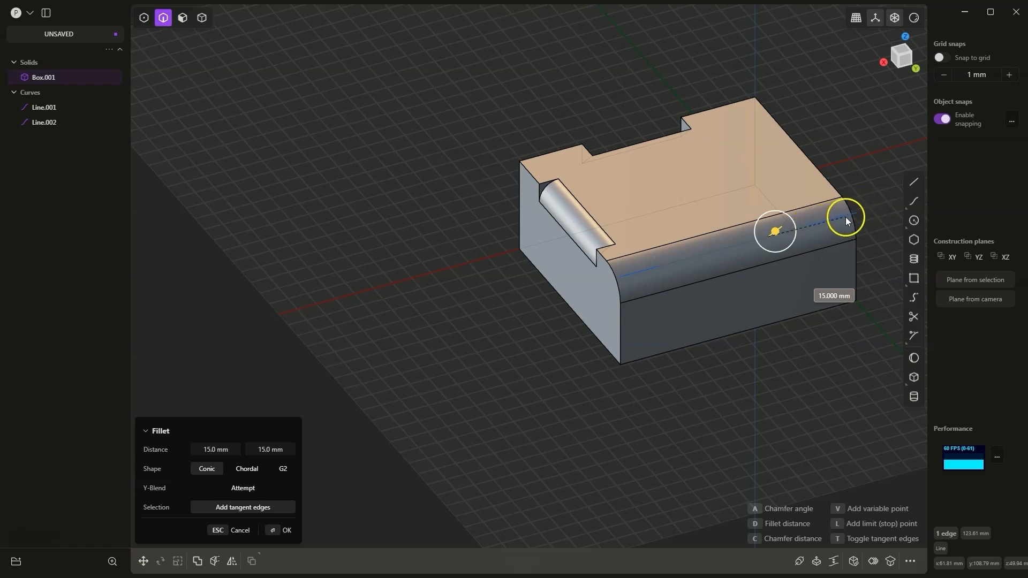
{"action": "mouse_move", "coordinate": [846, 221]}
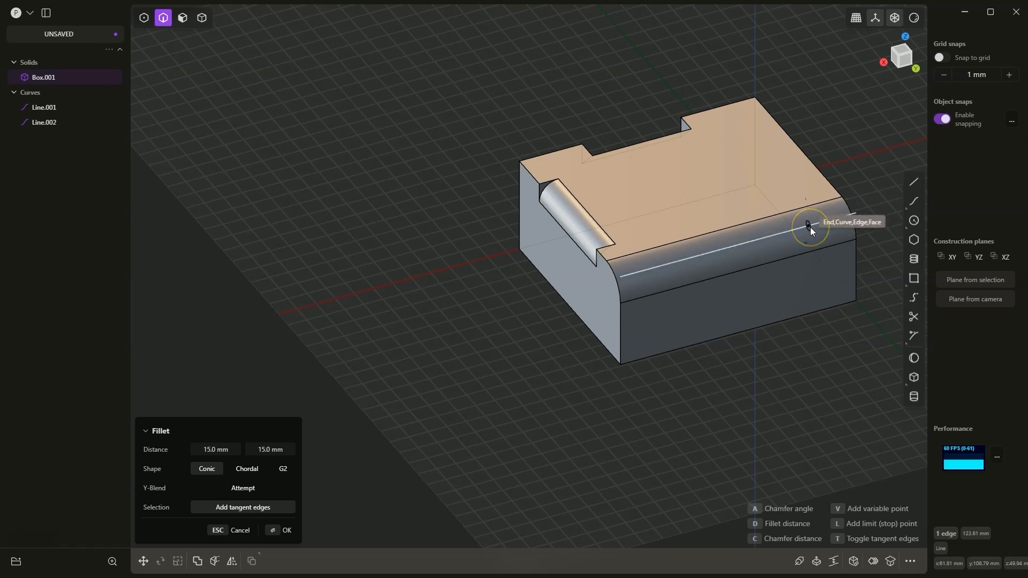
{"action": "mouse_move", "coordinate": [821, 226]}
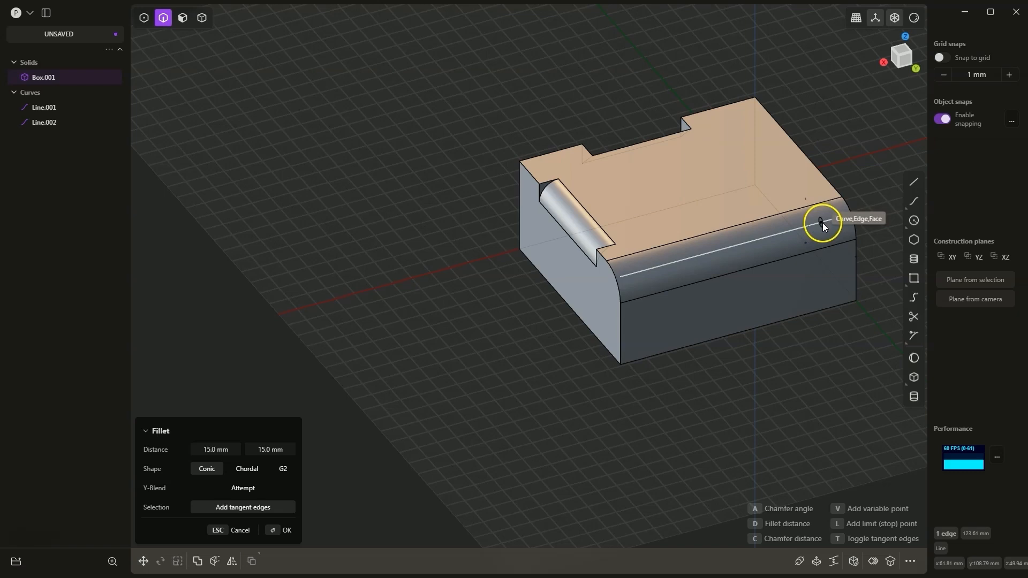
{"action": "mouse_move", "coordinate": [811, 226]}
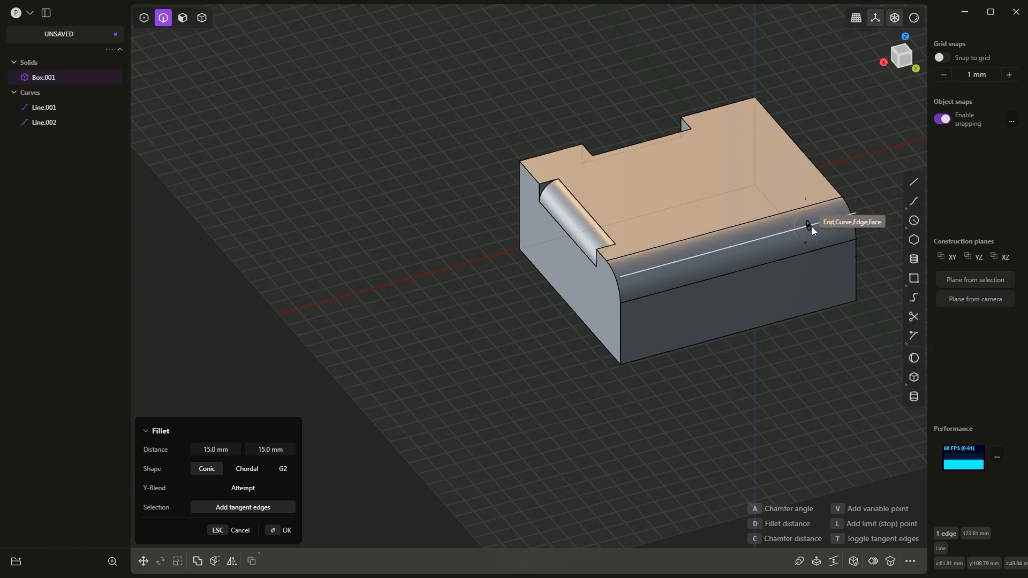
{"action": "mouse_move", "coordinate": [810, 229]}
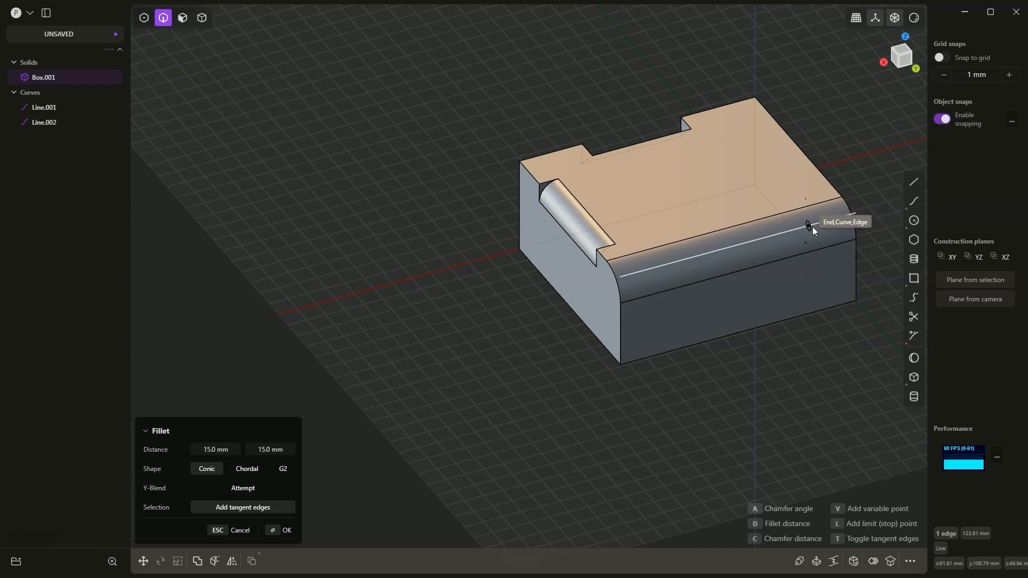
Step: Place two stop points near the back corner and apply the 15 mm fillet to that short stretch
{"action": "left_click", "coordinate": [811, 228]}
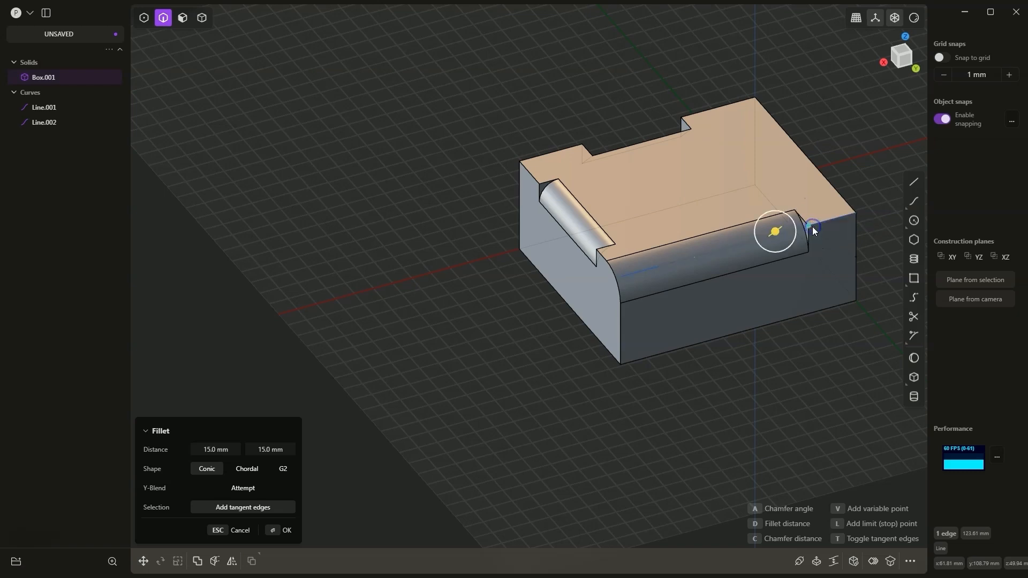
{"action": "mouse_move", "coordinate": [854, 219]}
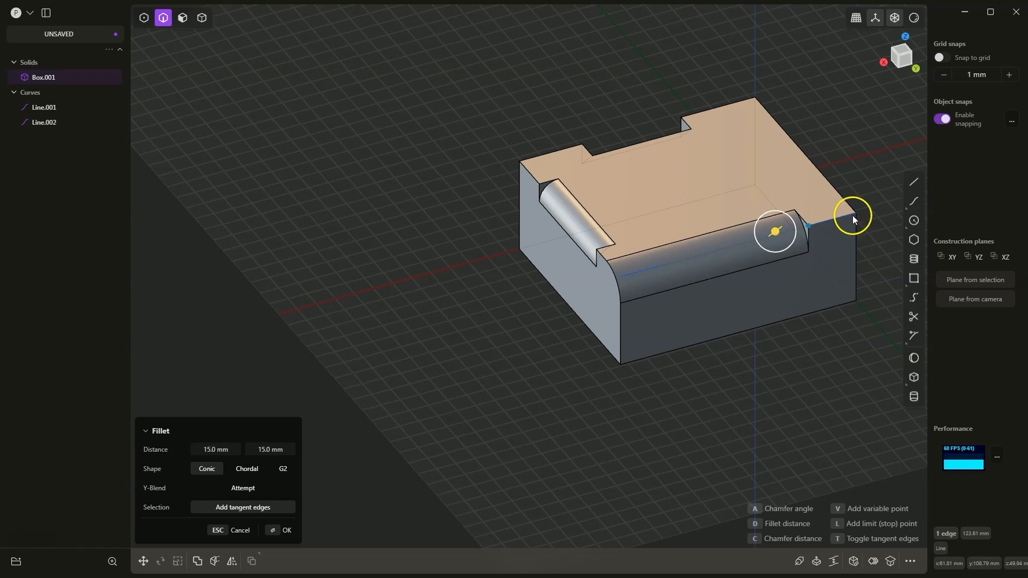
{"action": "mouse_move", "coordinate": [846, 217]}
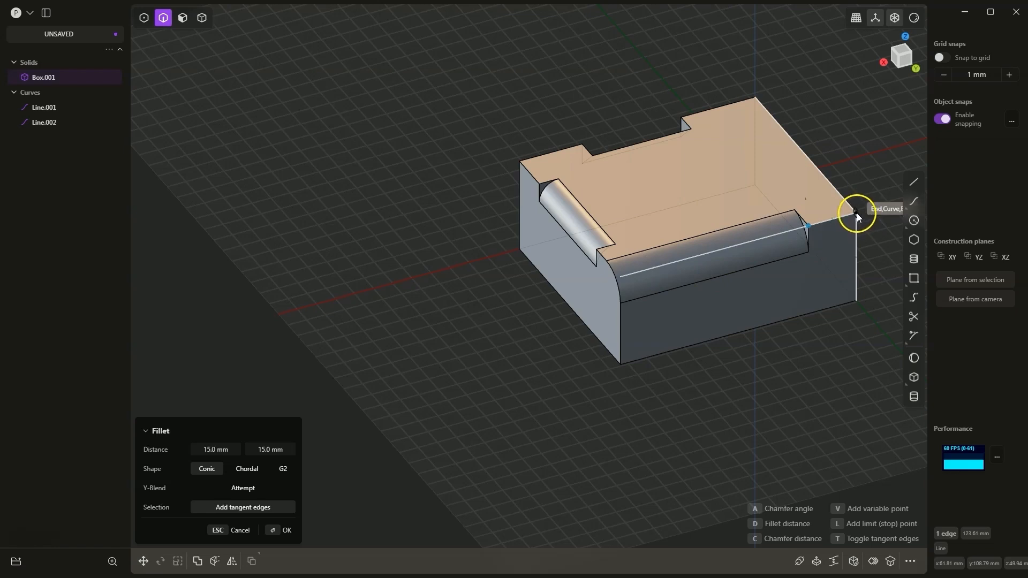
{"action": "left_click", "coordinate": [855, 216]}
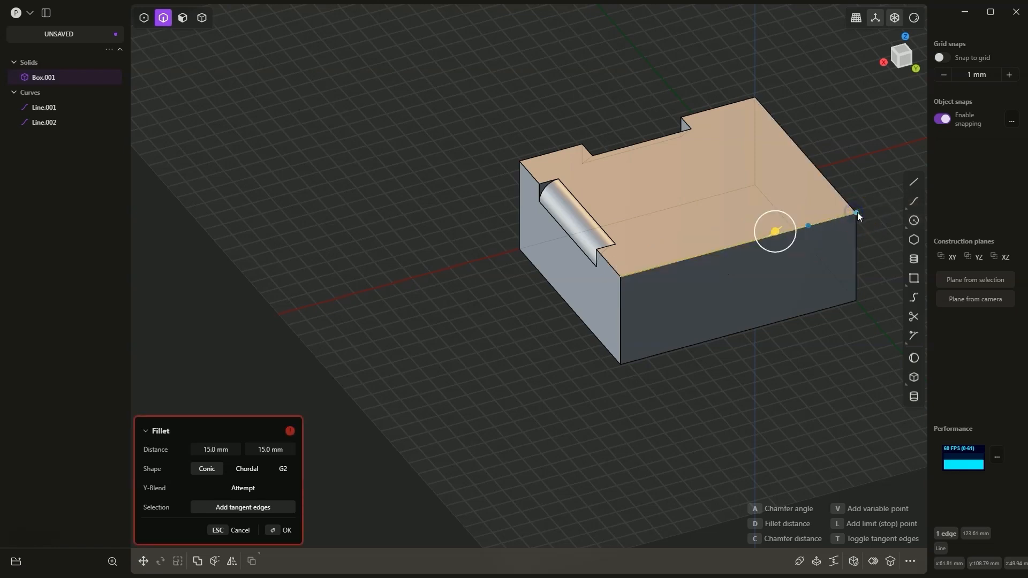
{"action": "mouse_move", "coordinate": [844, 255]}
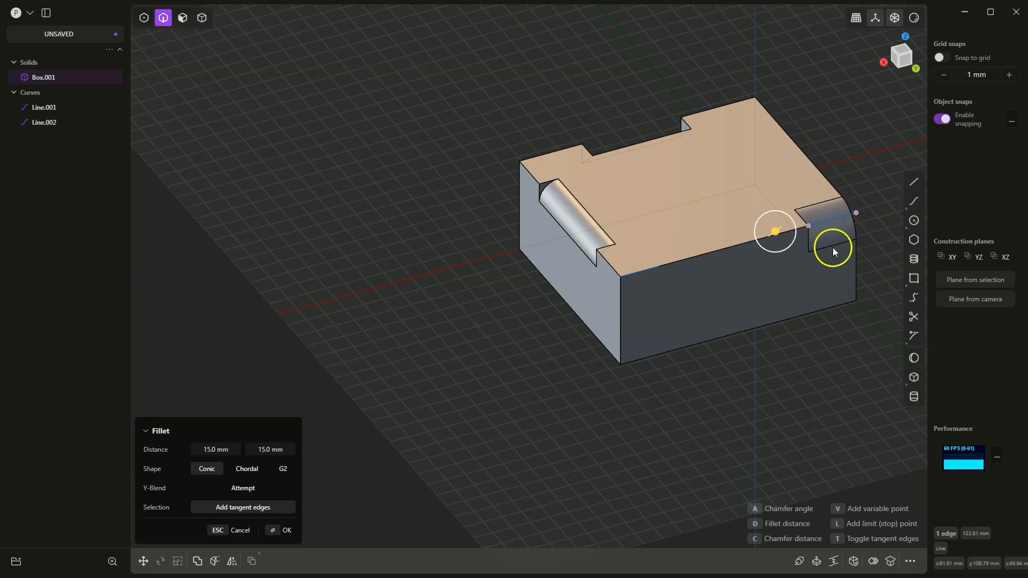
{"action": "mouse_move", "coordinate": [843, 256]}
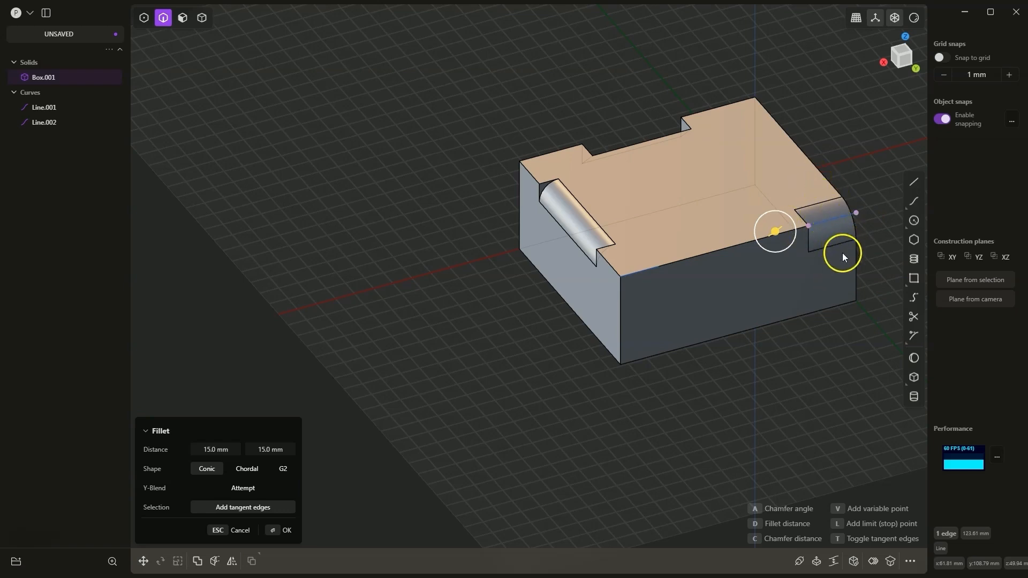
{"action": "left_click", "coordinate": [281, 531]}
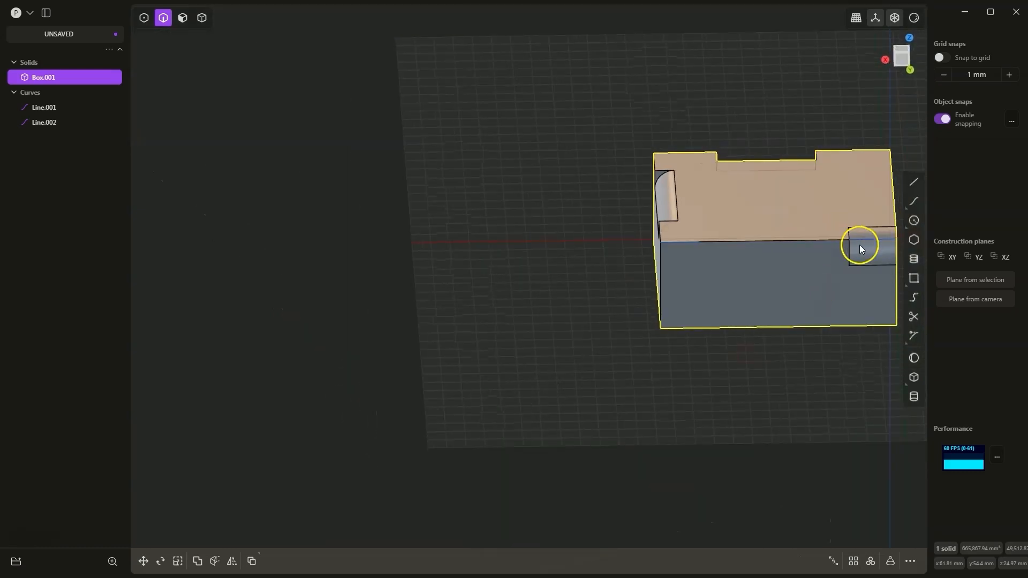
{"action": "mouse_move", "coordinate": [866, 255]}
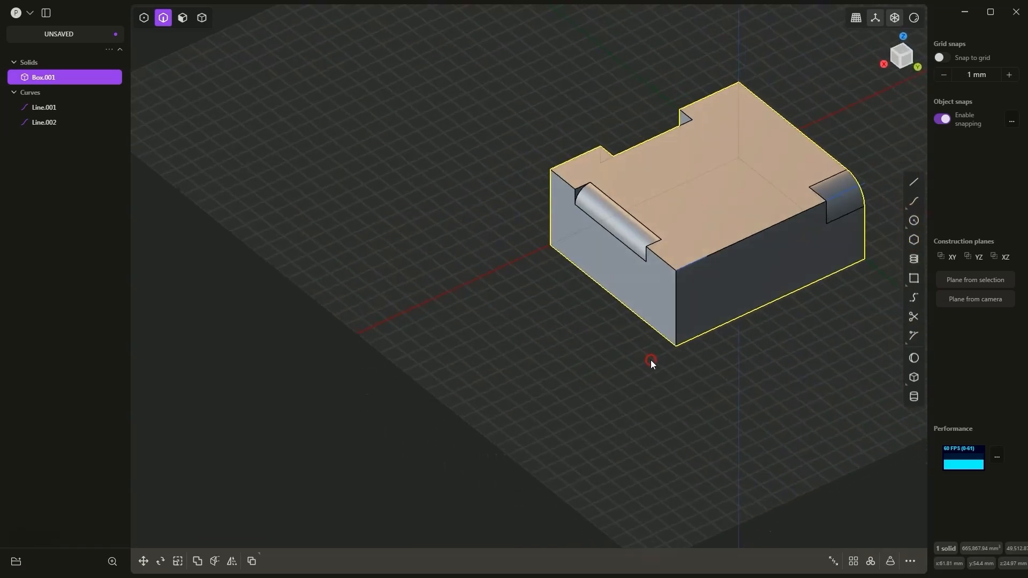
{"action": "mouse_move", "coordinate": [695, 269]}
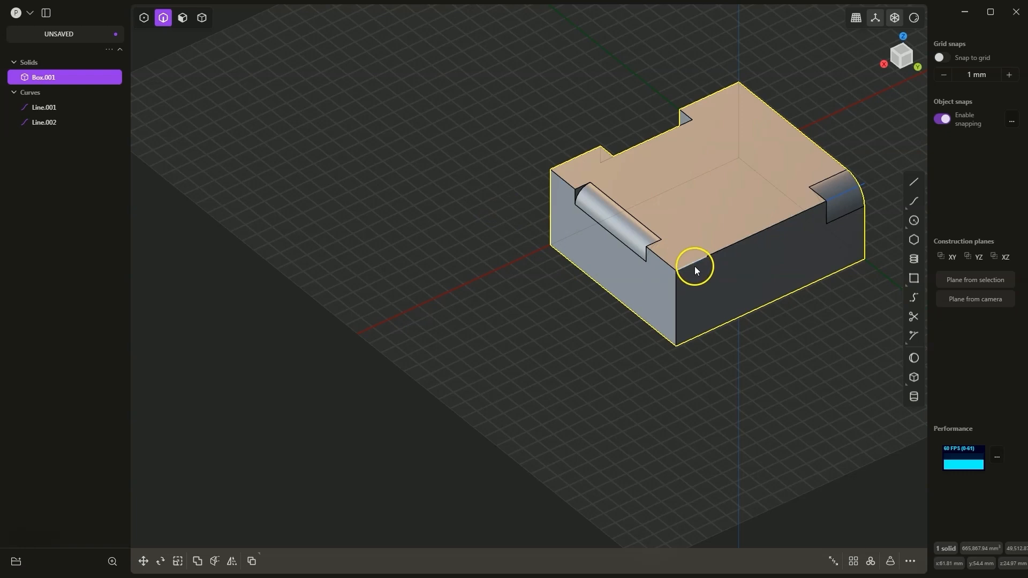
{"action": "mouse_move", "coordinate": [736, 247]}
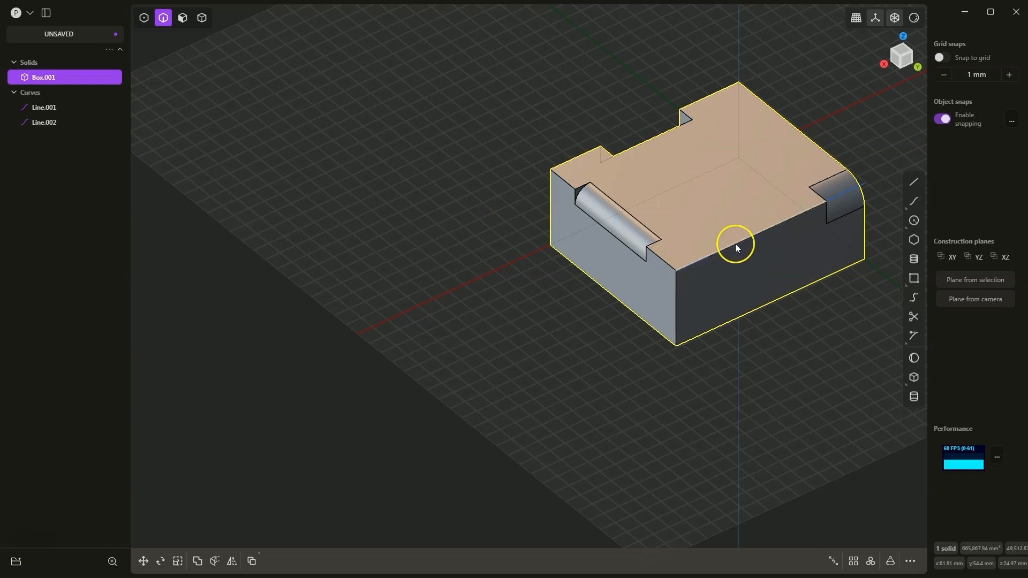
Step: Apply a -5 mm Offset chamfer on the front top edge, limited to a short stretch by the left corner
{"action": "left_click", "coordinate": [735, 243]}
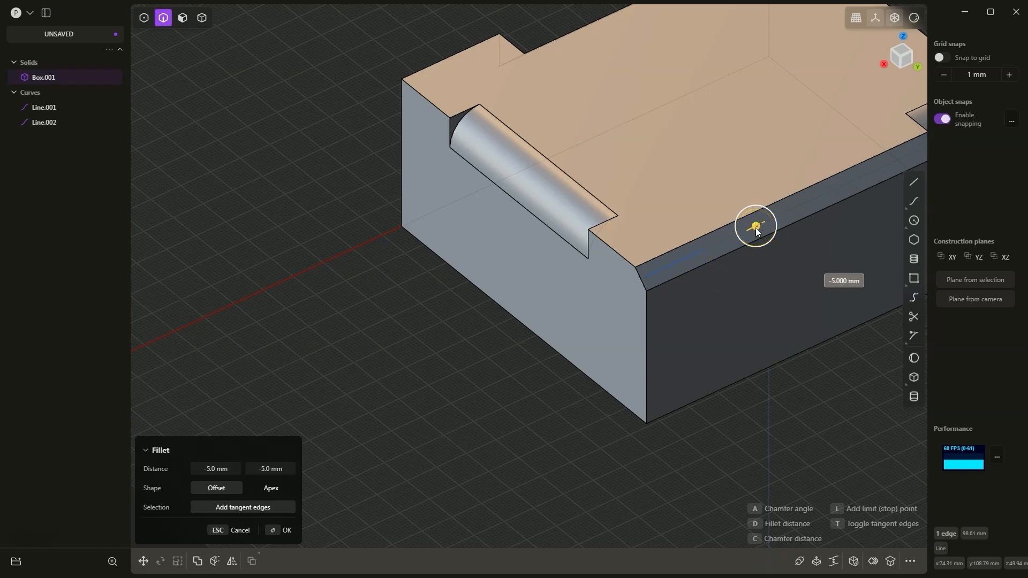
{"action": "mouse_move", "coordinate": [707, 251]}
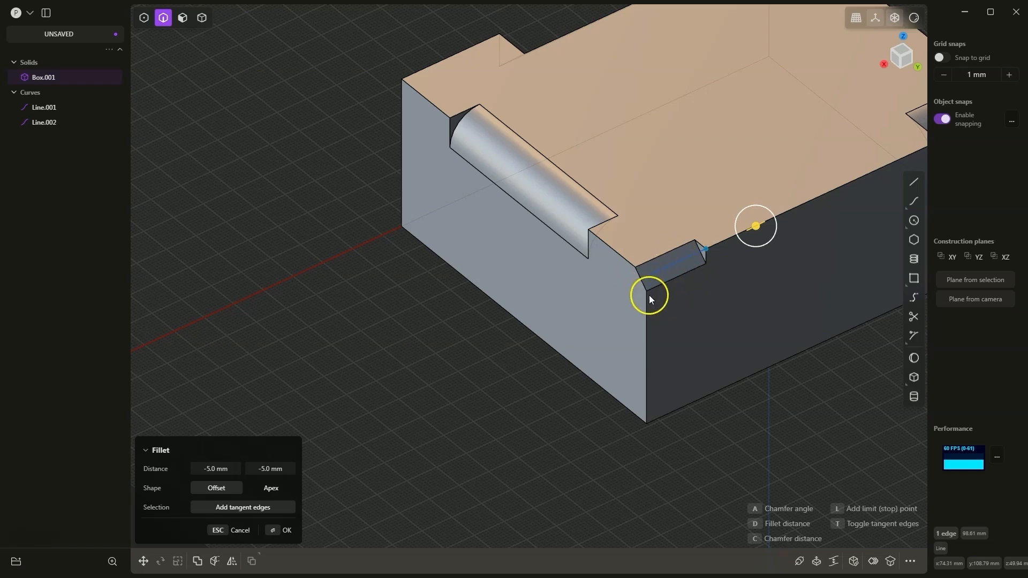
{"action": "left_click", "coordinate": [286, 530]}
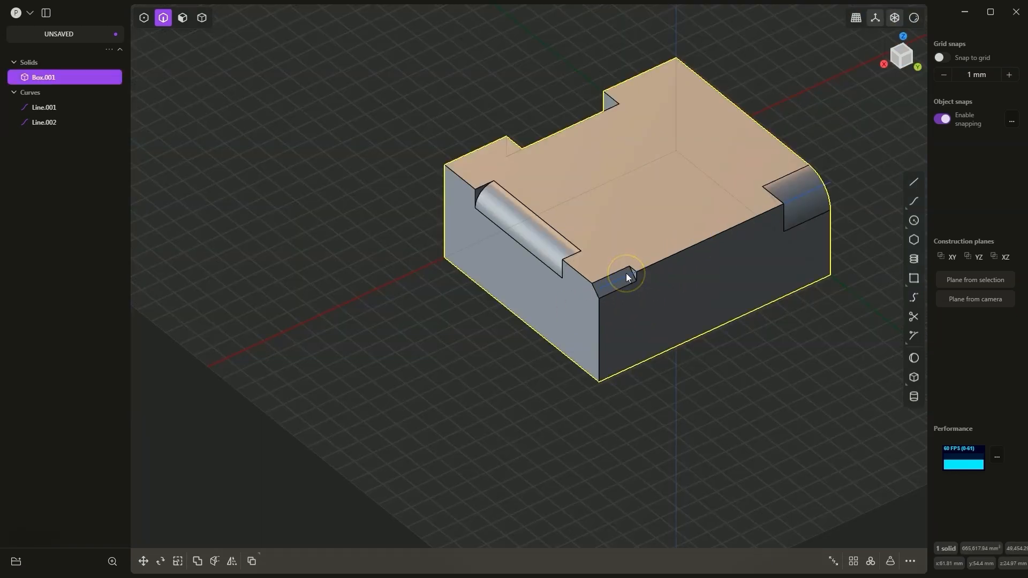
{"action": "mouse_move", "coordinate": [709, 268]}
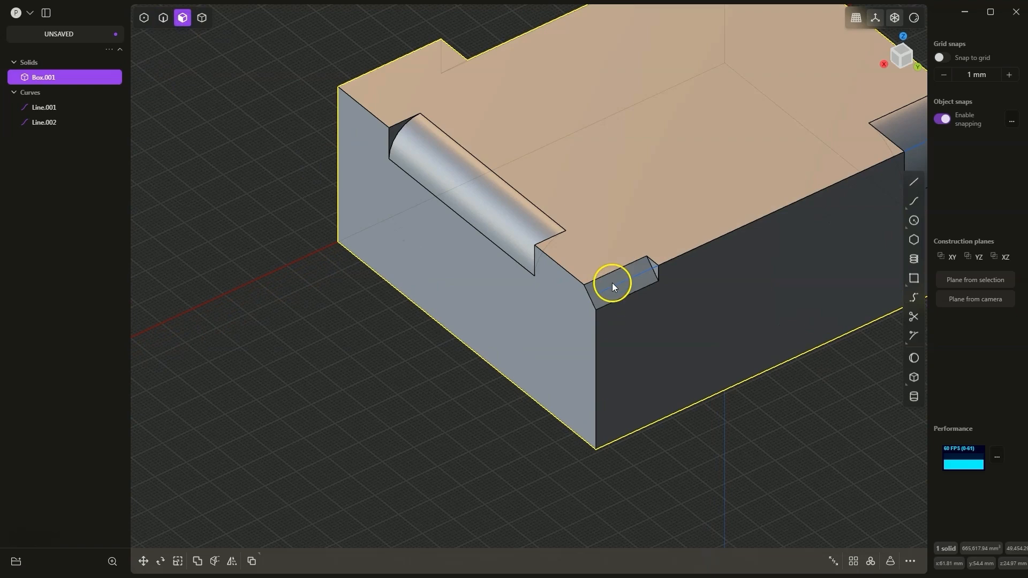
Step: Select the small chamfer face and offset it inward about 8.41 mm
{"action": "left_click", "coordinate": [612, 287]}
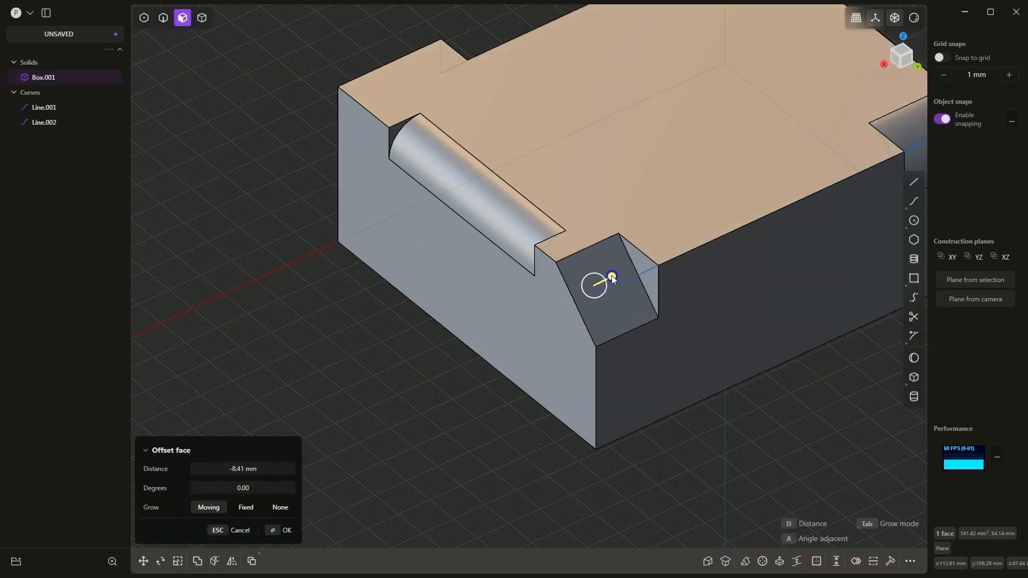
{"action": "mouse_move", "coordinate": [417, 384]}
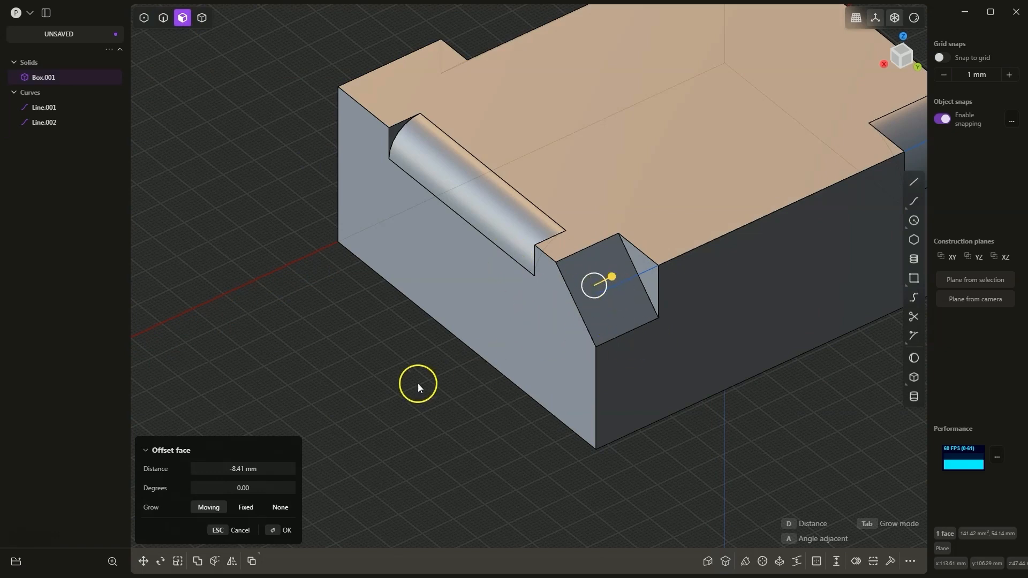